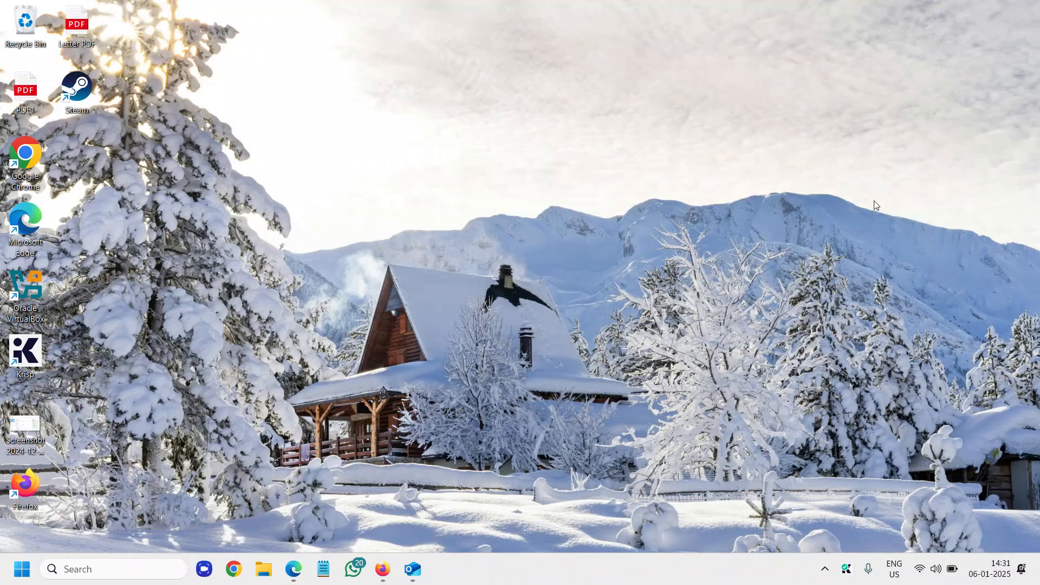
mouse_move(868, 213)
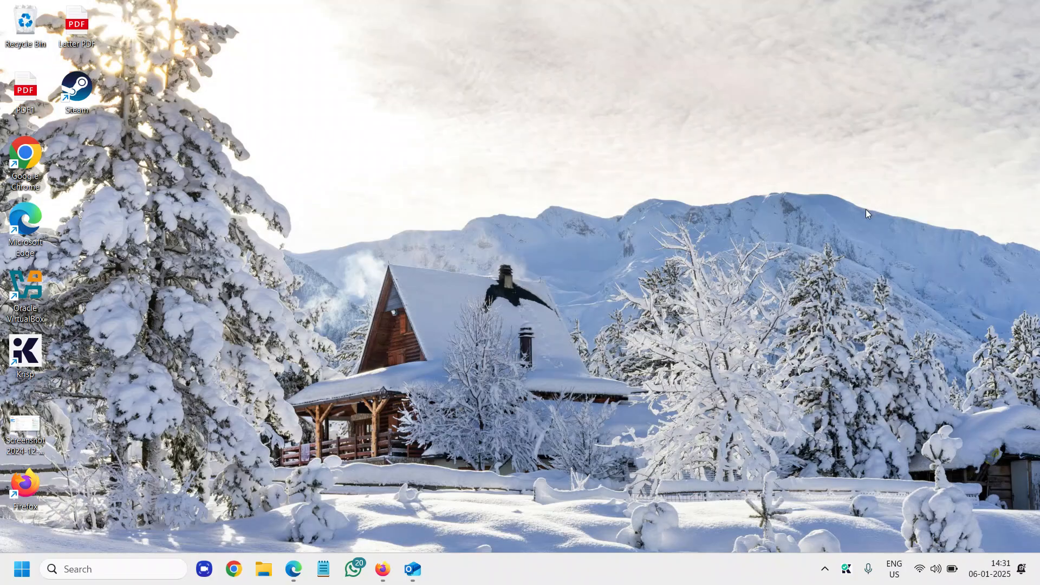
Step: Launch Outlook from the taskbar to show the Inbox with its five messages
click(411, 568)
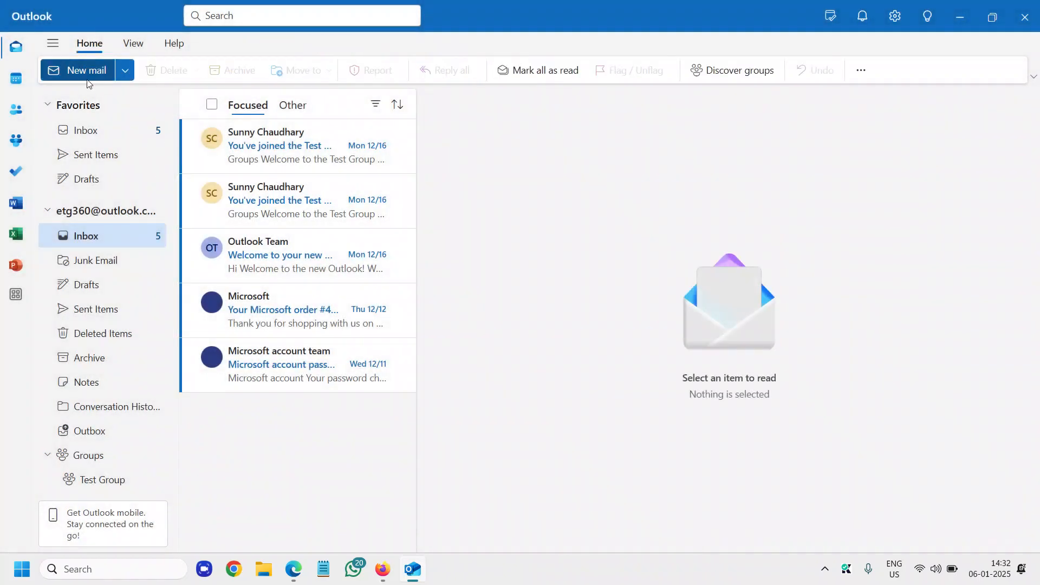
mouse_move(83, 71)
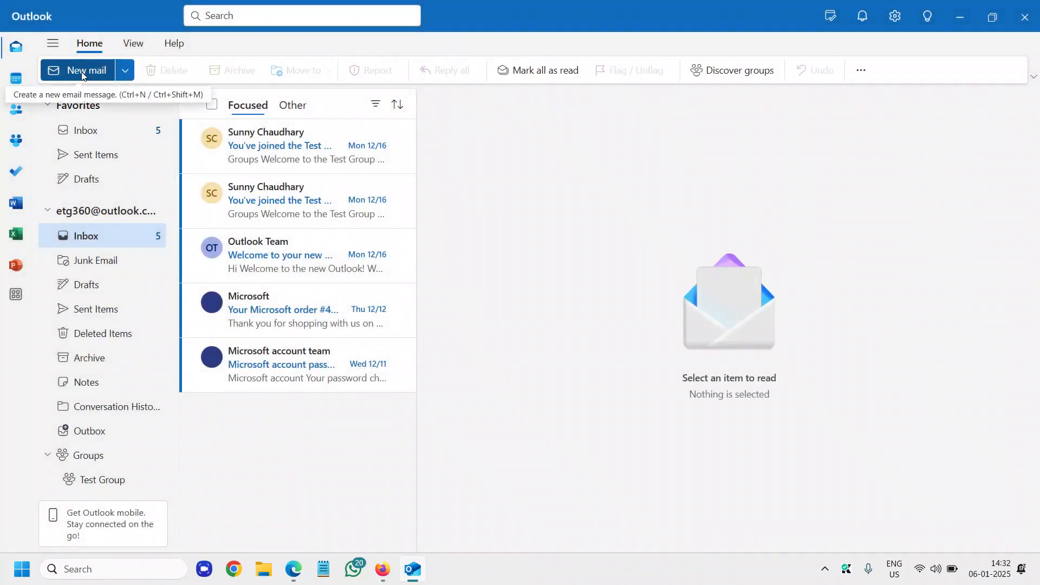
click(84, 70)
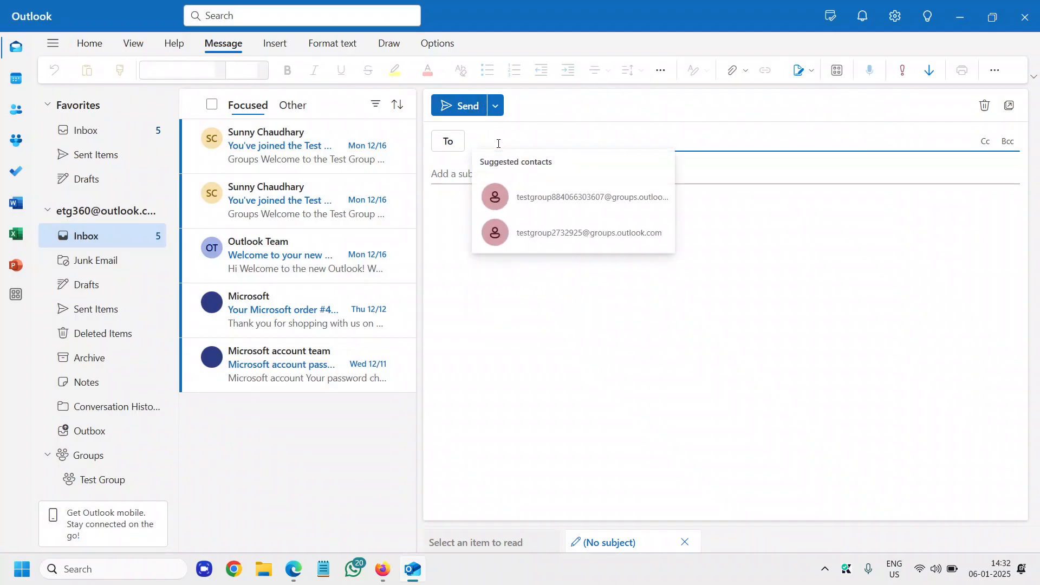
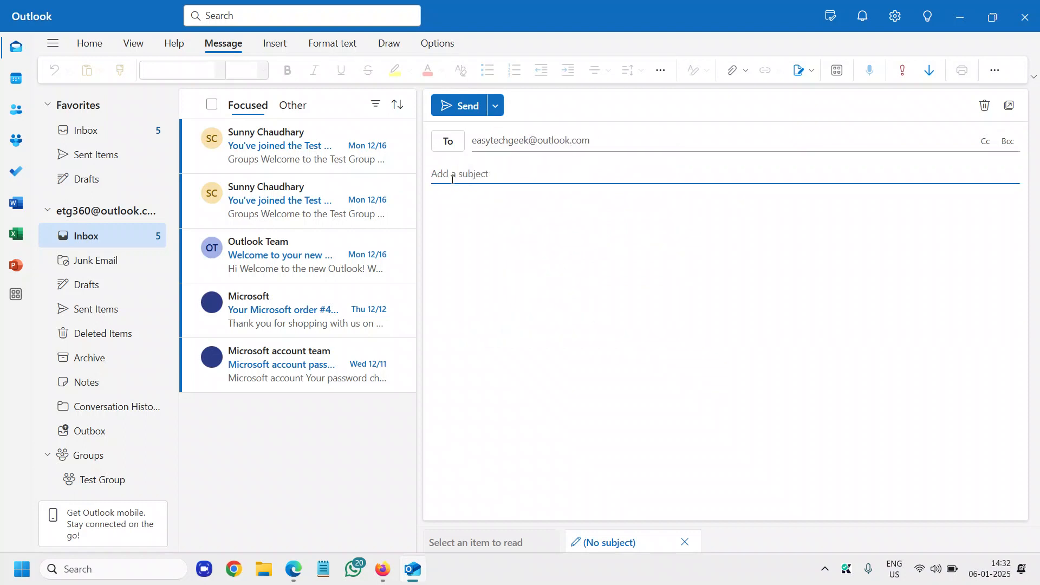
text(Test)
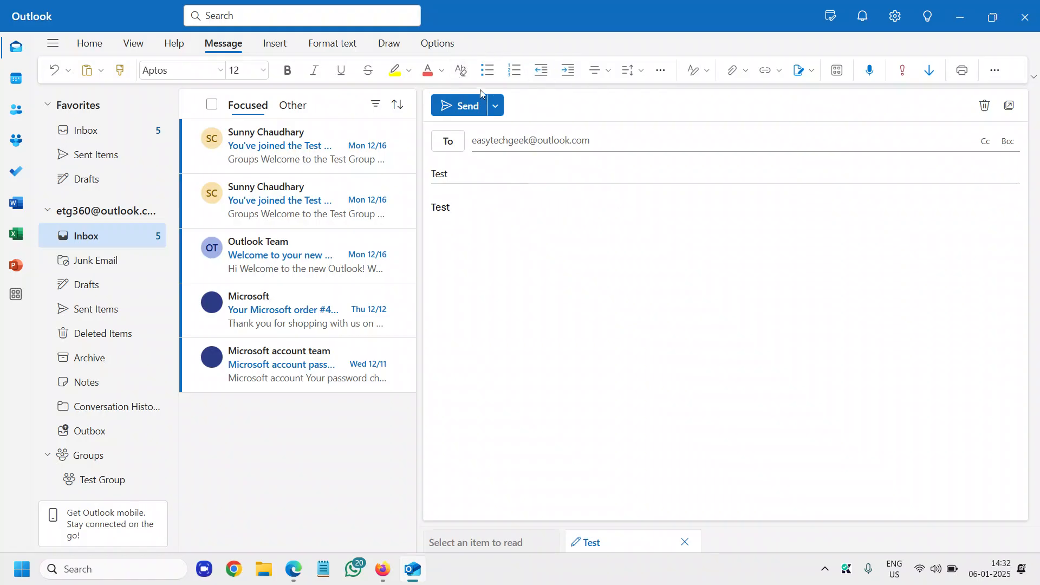
mouse_move(494, 106)
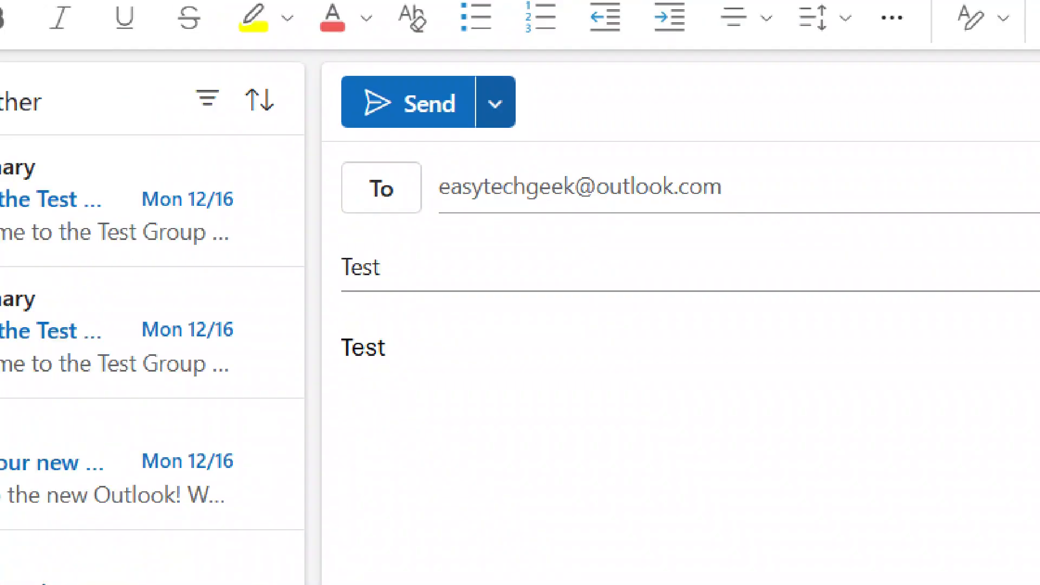
Step: Open Schedule send's custom date and time picker, preset to 1/7/2025 8:00 AM
click(495, 106)
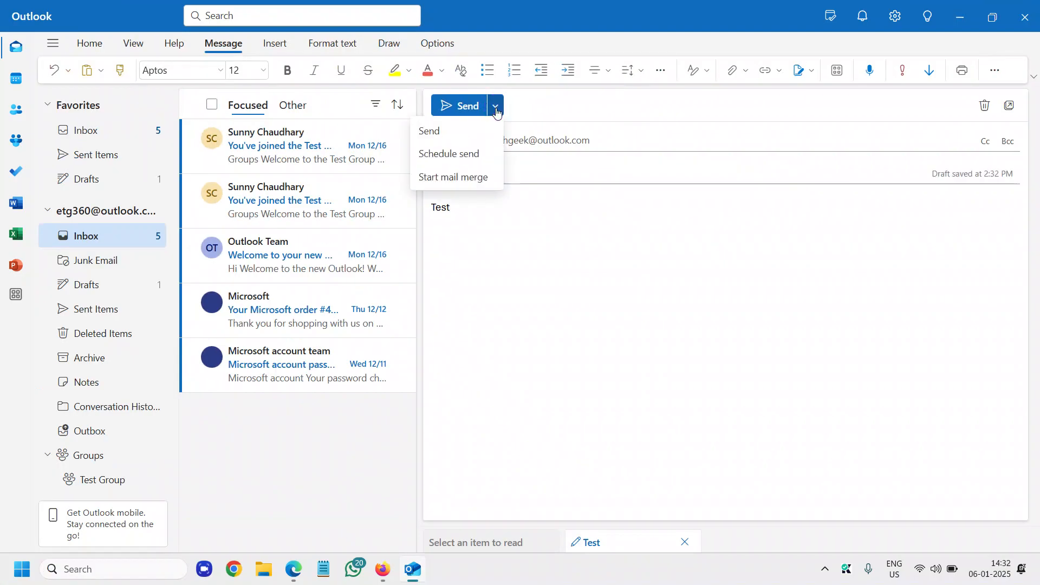
mouse_move(455, 153)
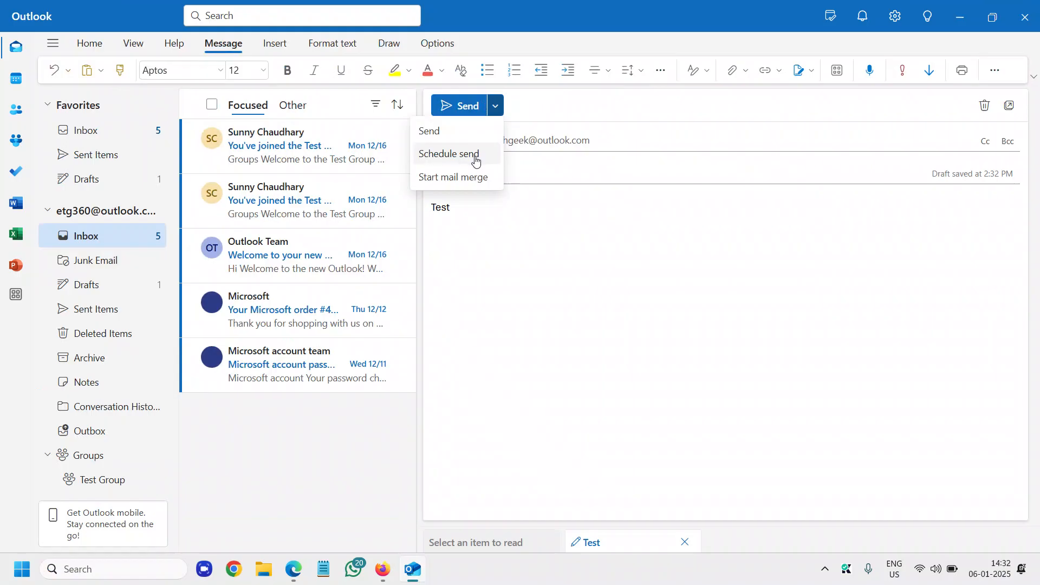
click(449, 153)
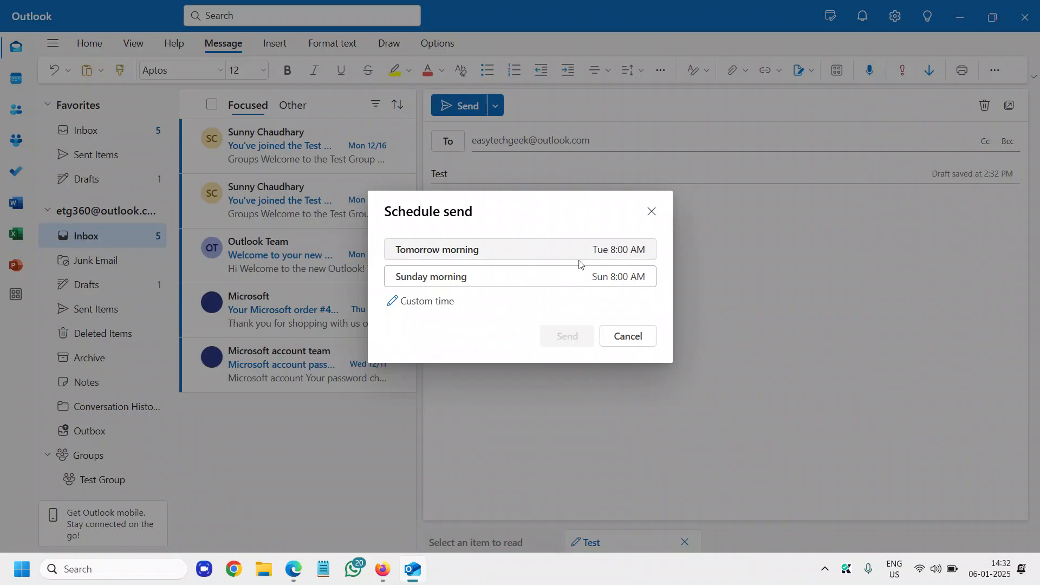
click(427, 300)
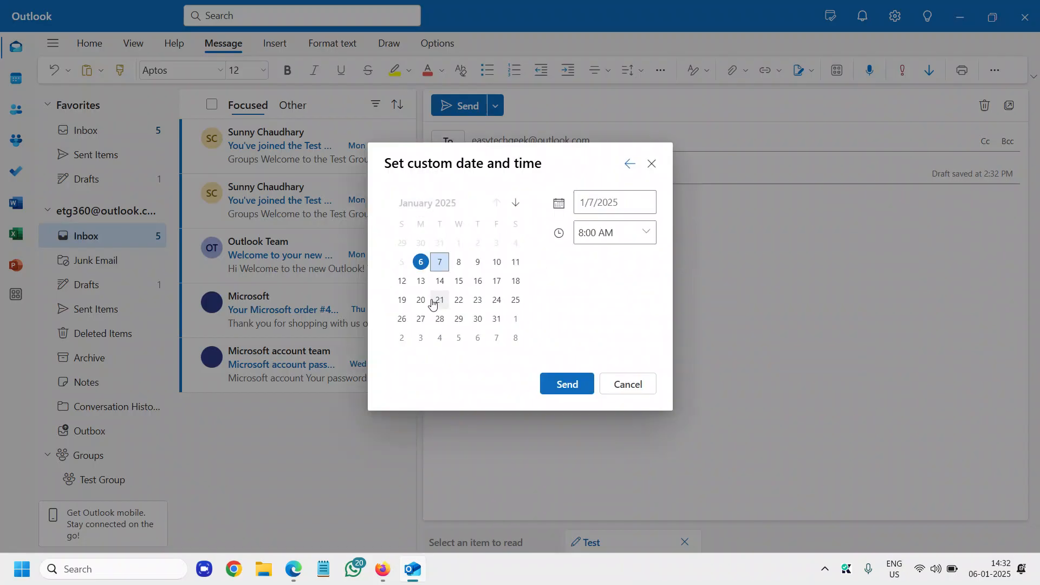
mouse_move(458, 280)
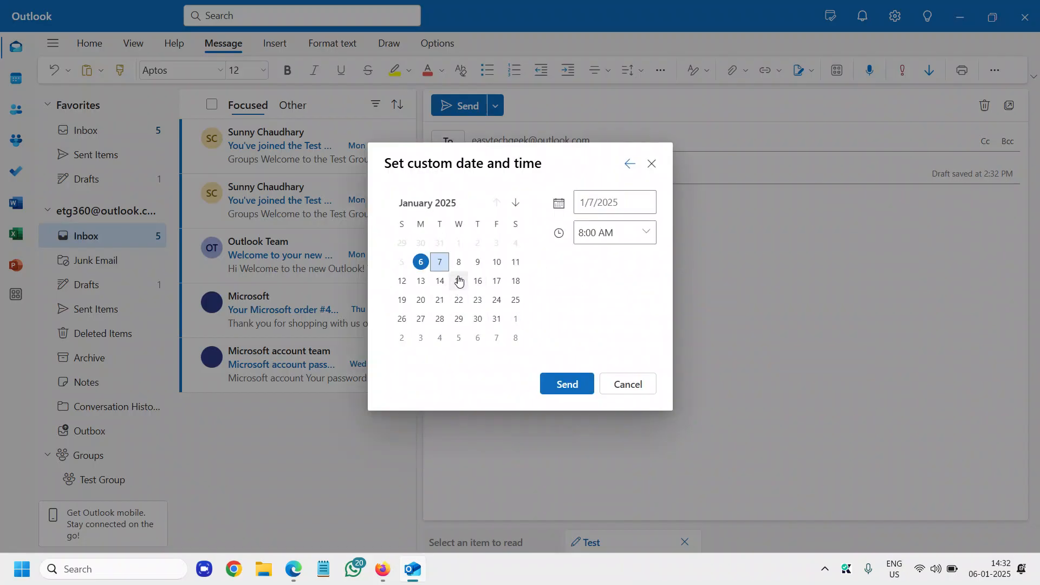
mouse_move(457, 264)
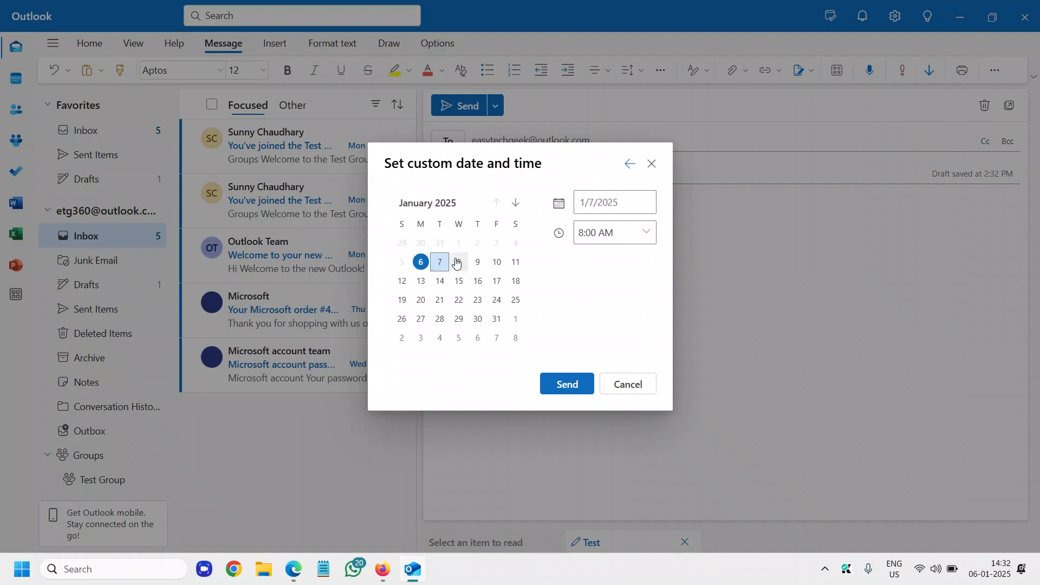
Step: Schedule the test email to send Thursday 1/9/2025 at 2:30 PM
click(476, 261)
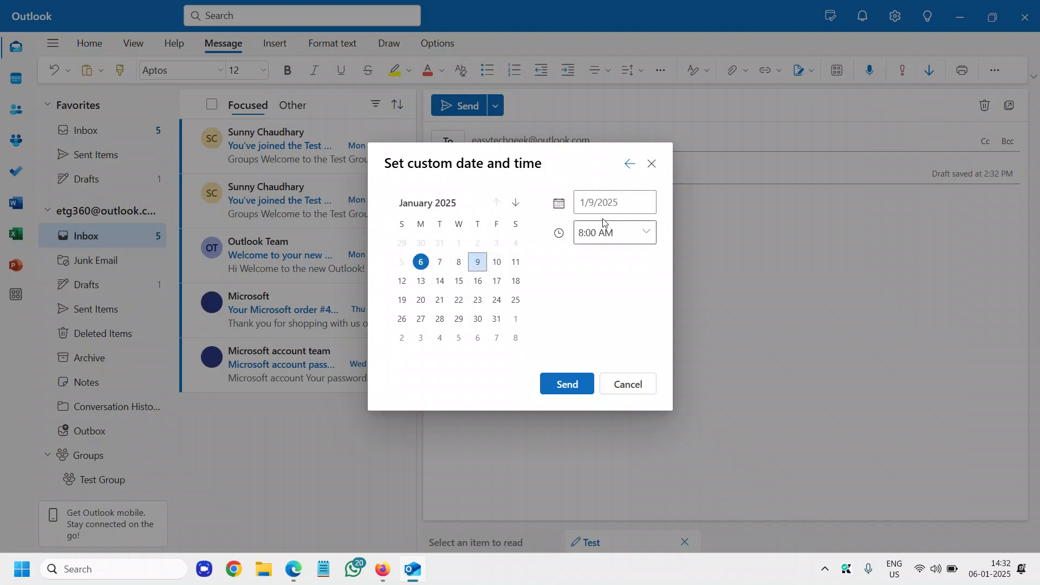
click(643, 231)
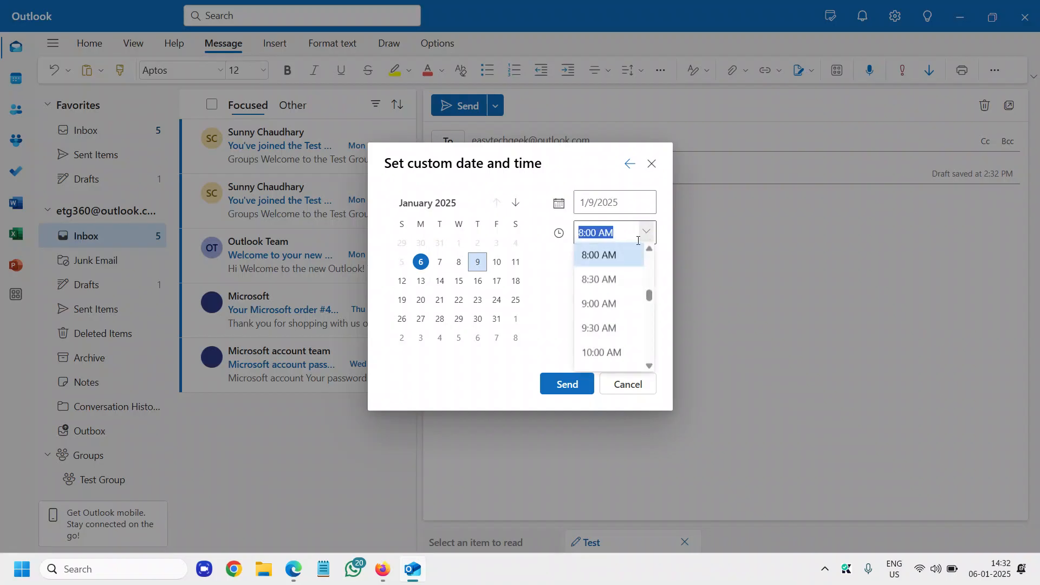
scroll(down, 3)
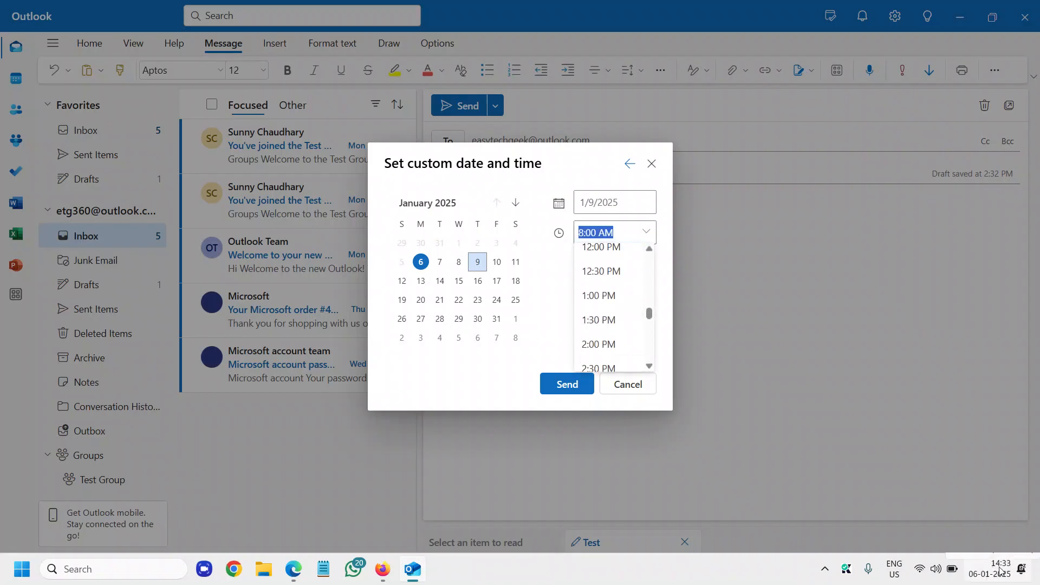
scroll(down, 3)
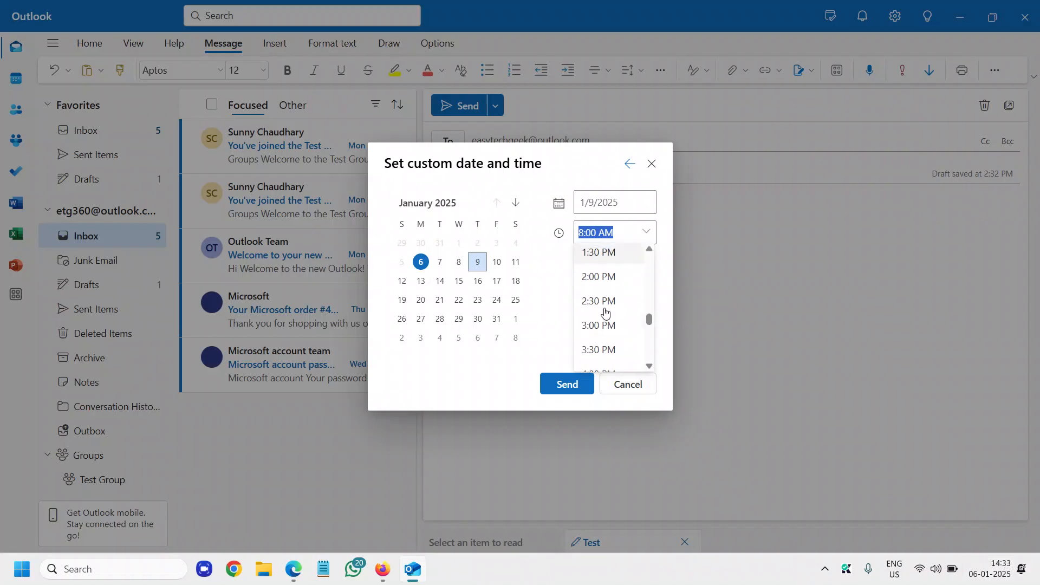
click(597, 300)
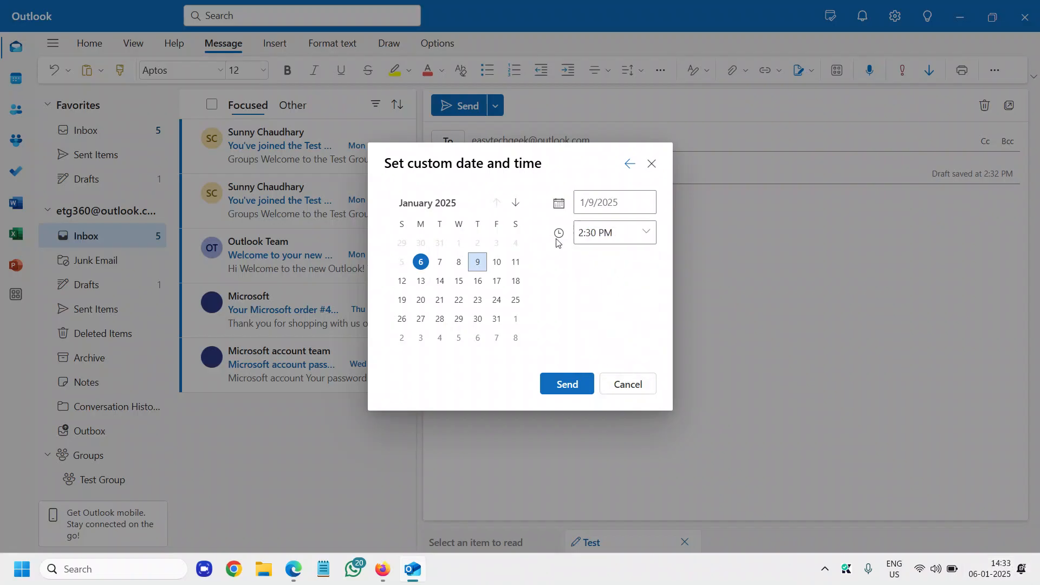
click(567, 384)
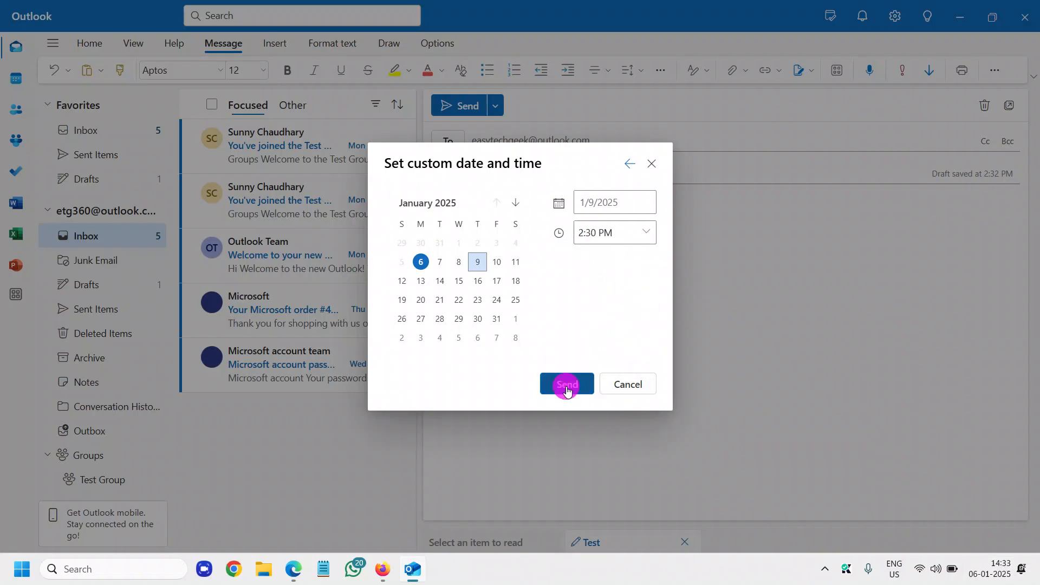
click(566, 384)
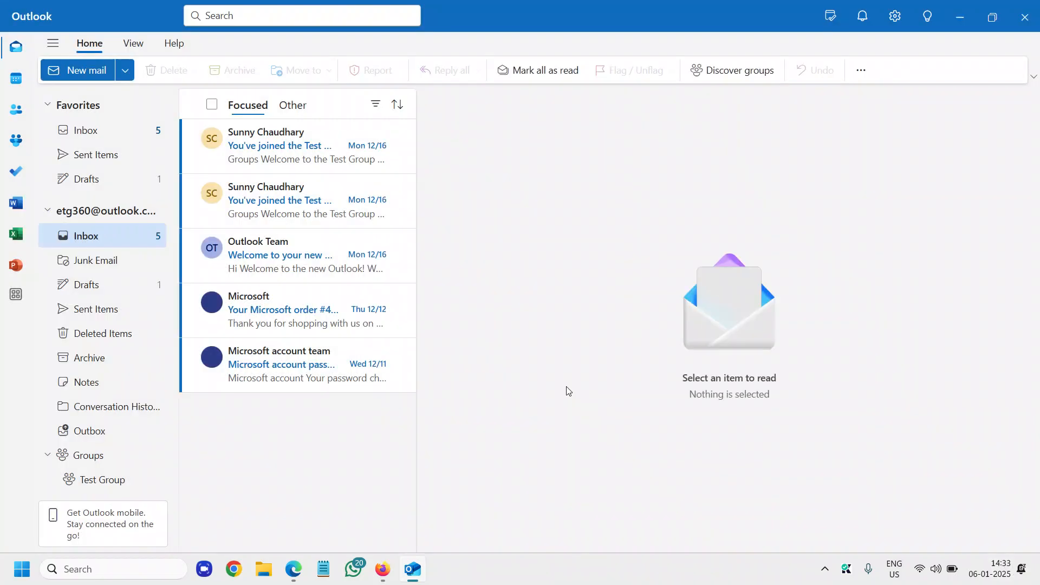
mouse_move(547, 378)
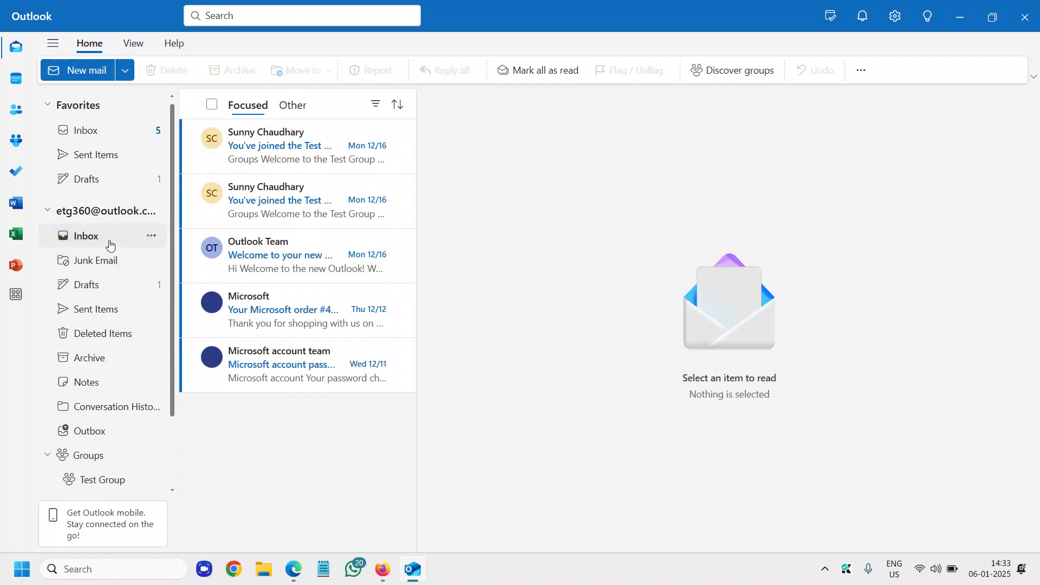
Step: Open the Test draft in Drafts to confirm its Thu 1/9 2:30 PM send schedule
click(87, 283)
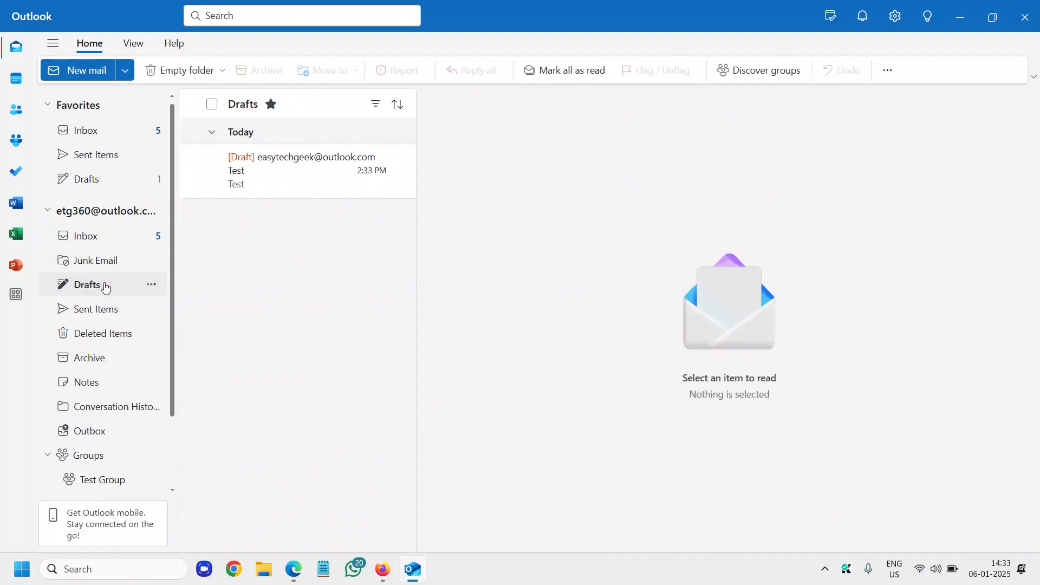
click(86, 236)
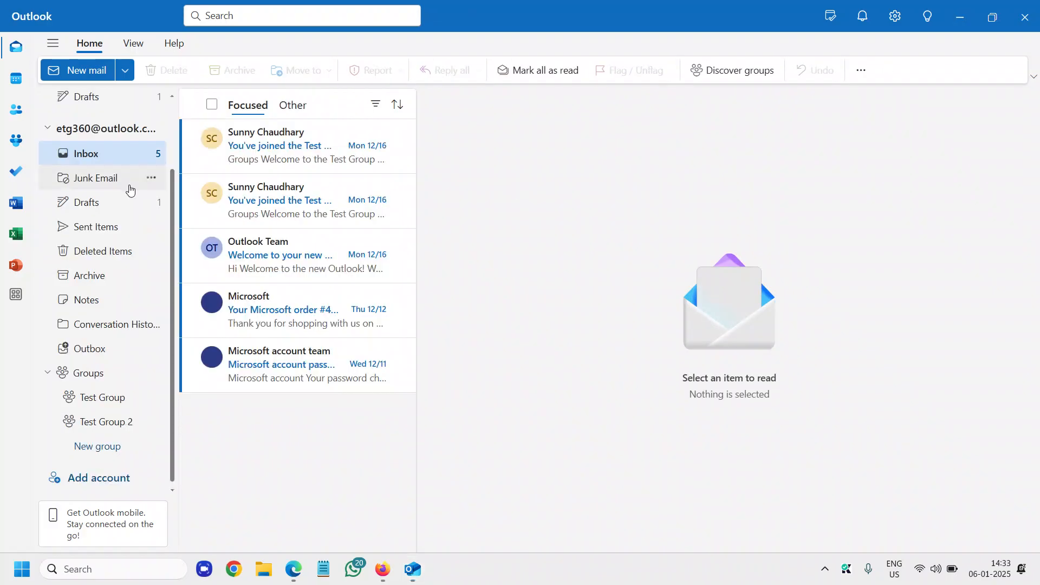
click(86, 202)
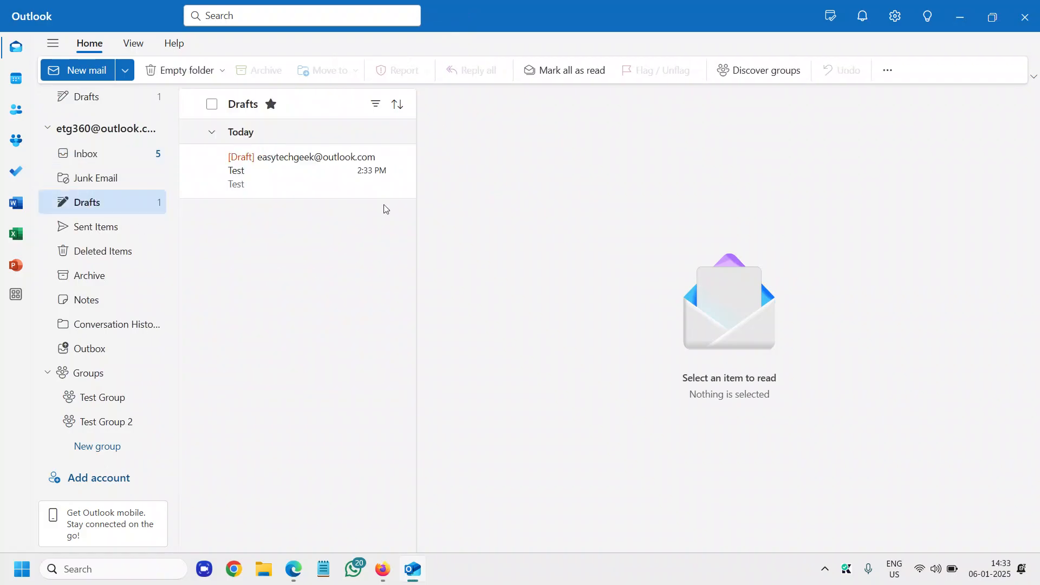
click(298, 170)
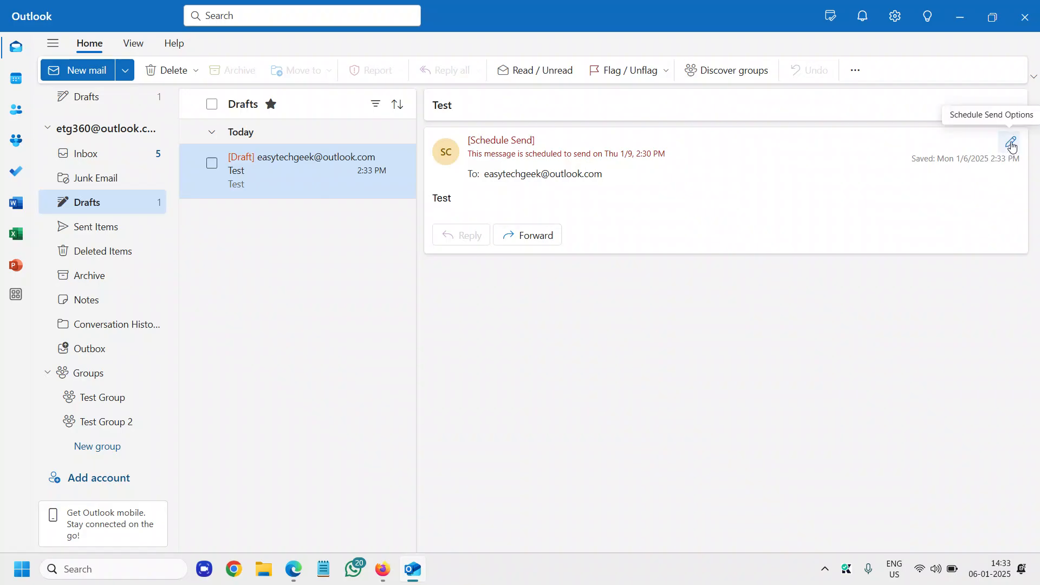
mouse_move(727, 207)
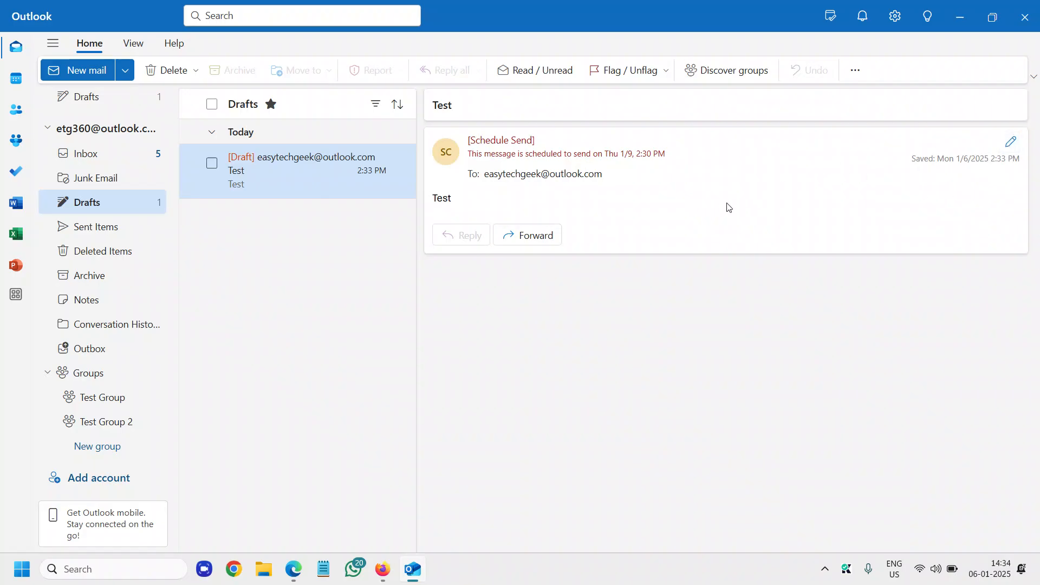
mouse_move(597, 215)
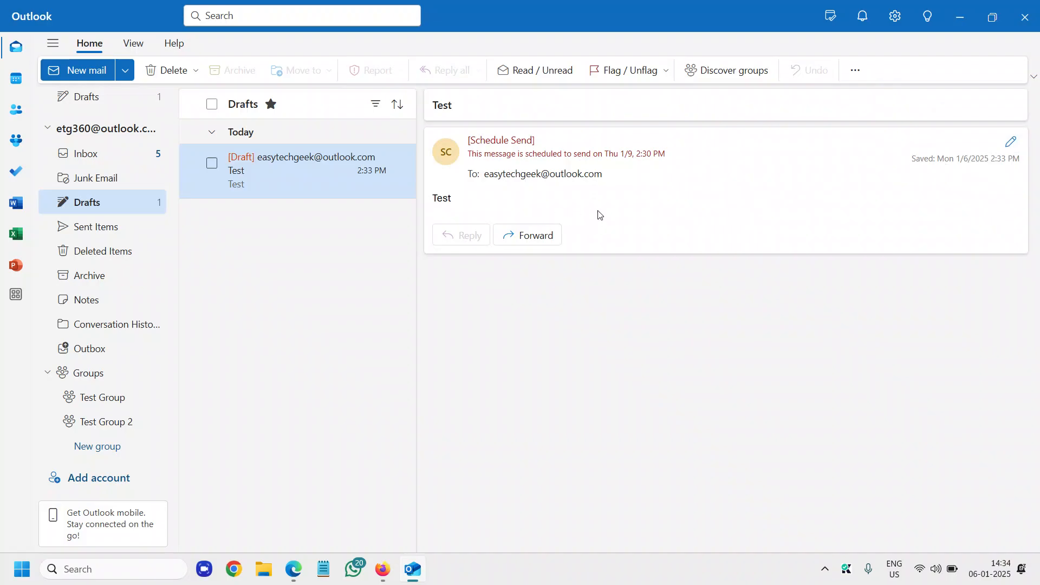
mouse_move(605, 216)
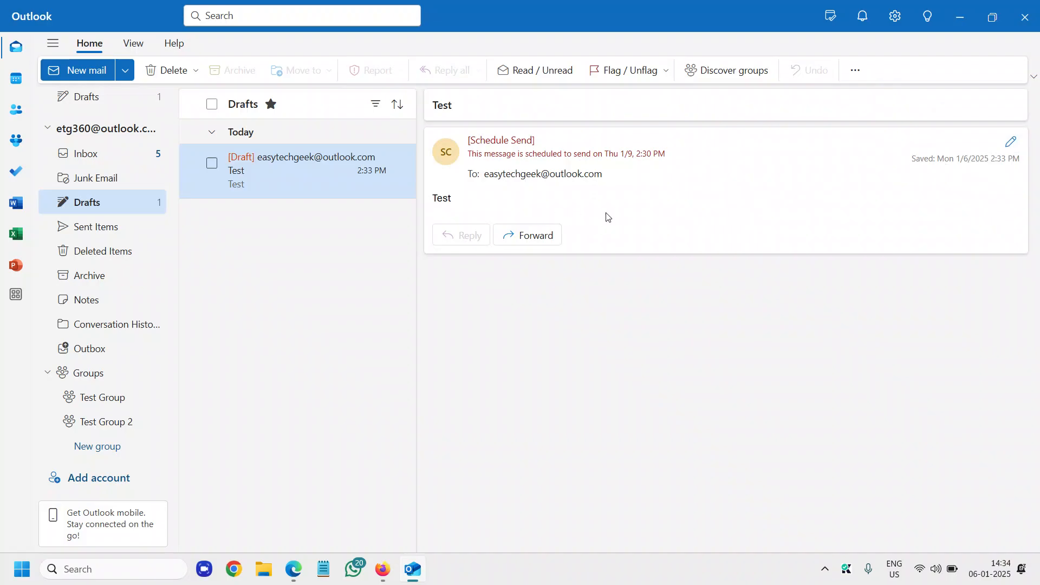